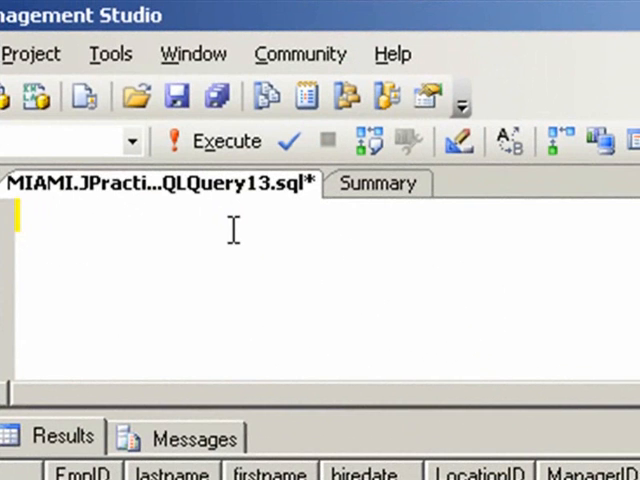
Step: Write and run SELECT * FROM Employee to show all Employee rows
text(SE)
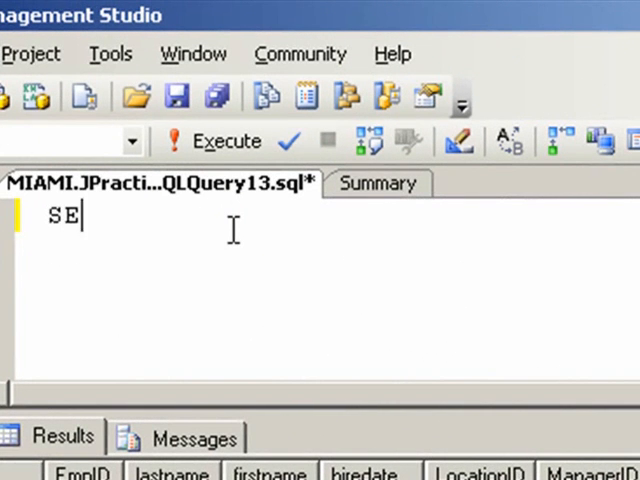
text(LECT * FROM)
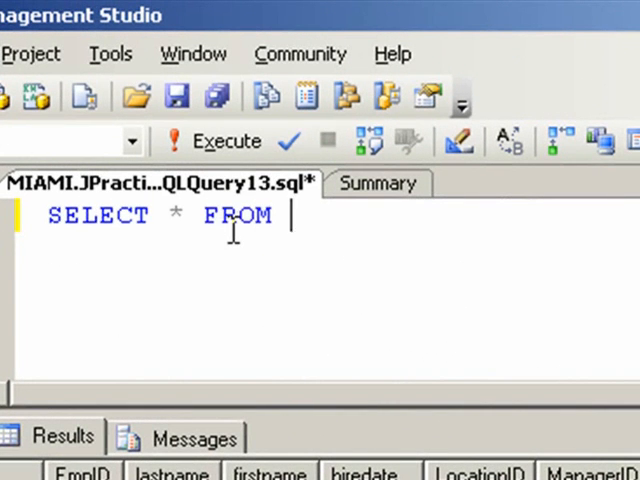
text(Employee)
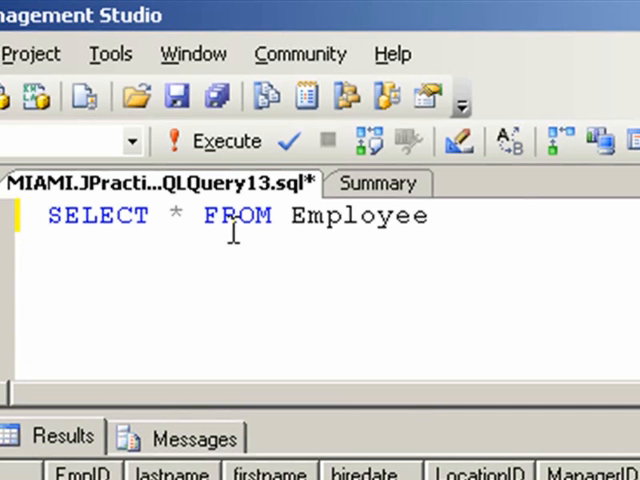
Step: Write SELECT * FROM Location and merge the two tables into one FROM clause
text(SELECT)
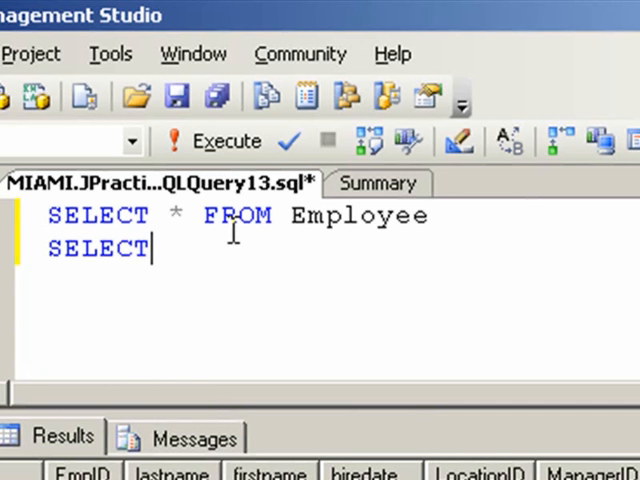
text(* FROM Location)
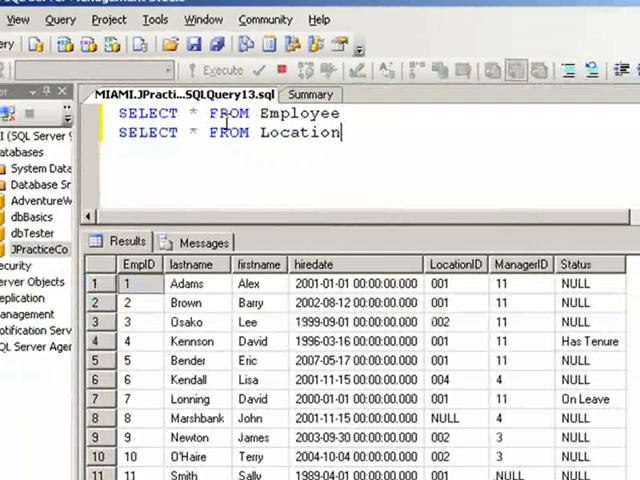
click(210, 70)
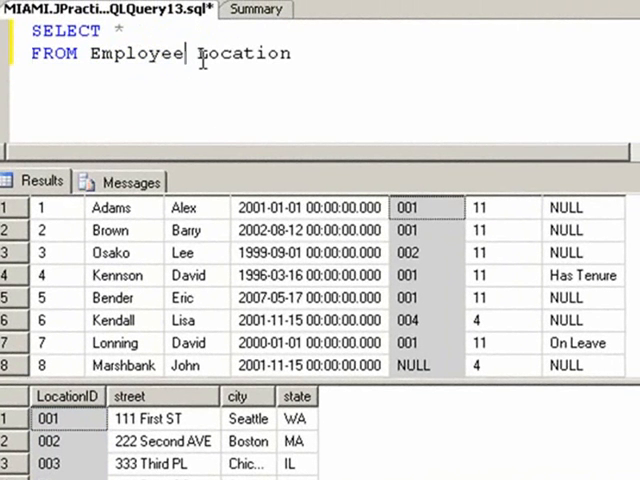
Step: Join the tables with INNER JOIN ON Employee.LocationID = Location.LocationID
text(INNER JOIN)
click(224, 76)
text(ON)
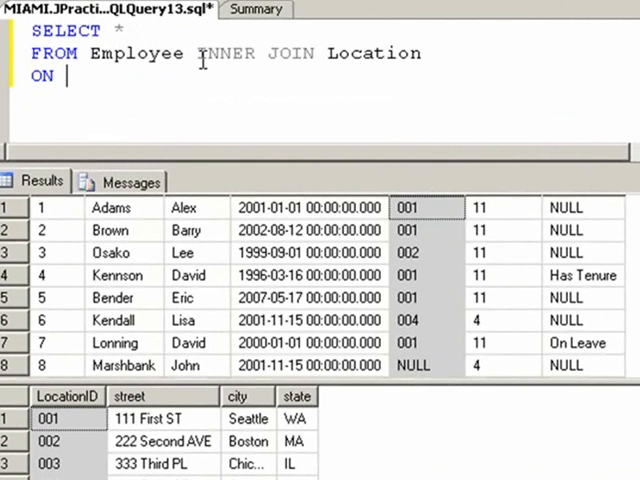
text(Employe.Loi)
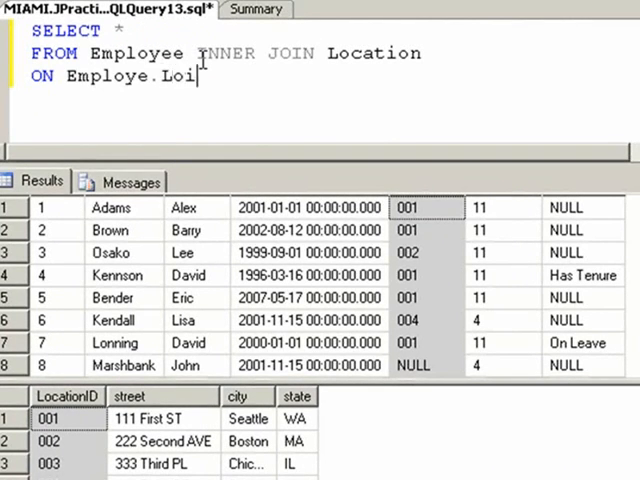
text(cationID = Location.Locati)
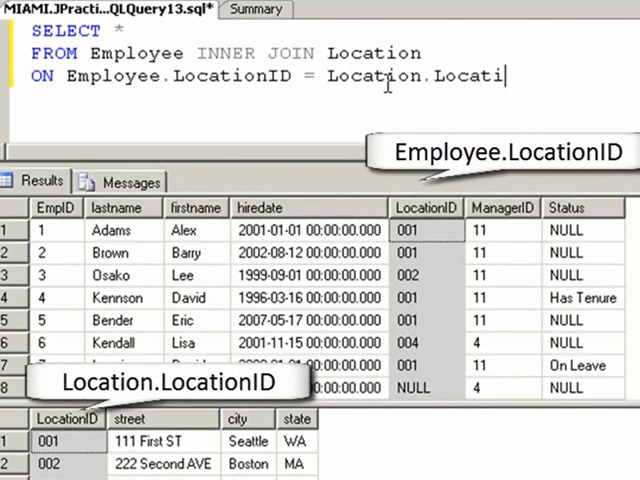
text(onID)
click(114, 30)
text(FirstNa)
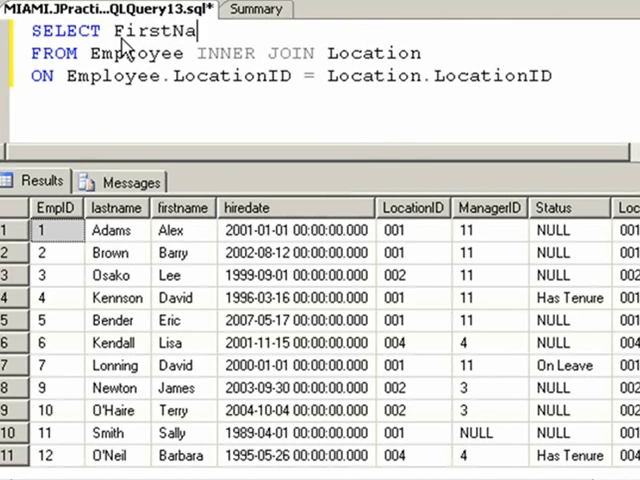
Step: Select FirstName, LastName, City, State from the join and run it, returning 11 employees
text(me, LastNam)
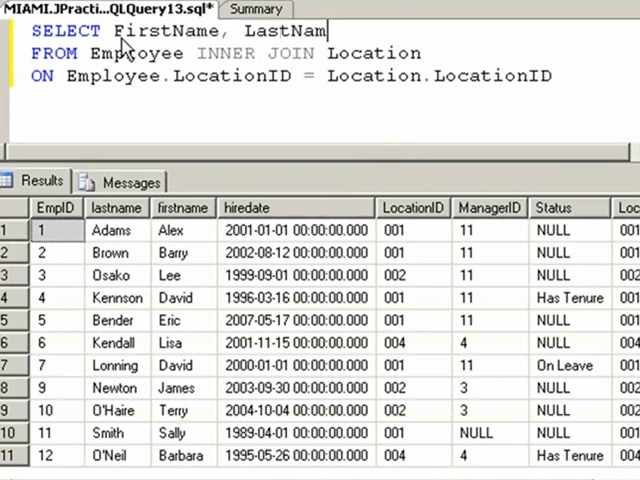
text(, City, S)
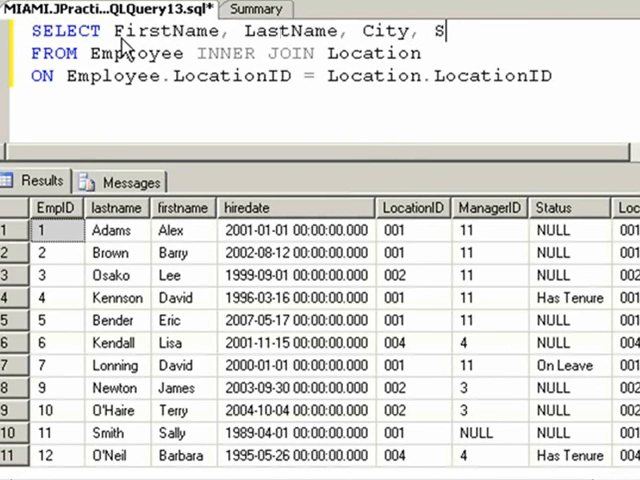
text(tate)
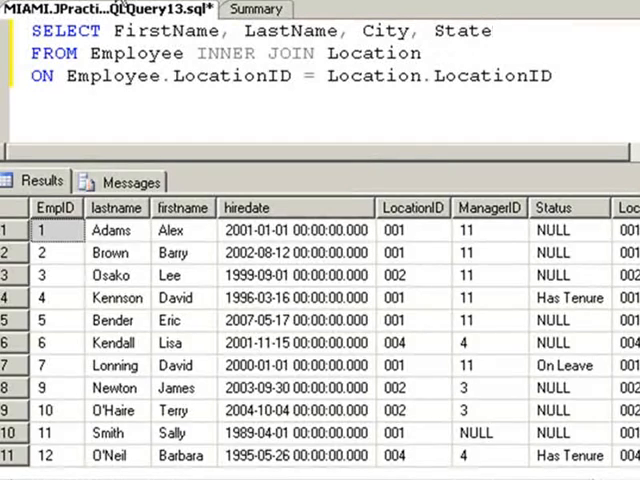
key(F5)
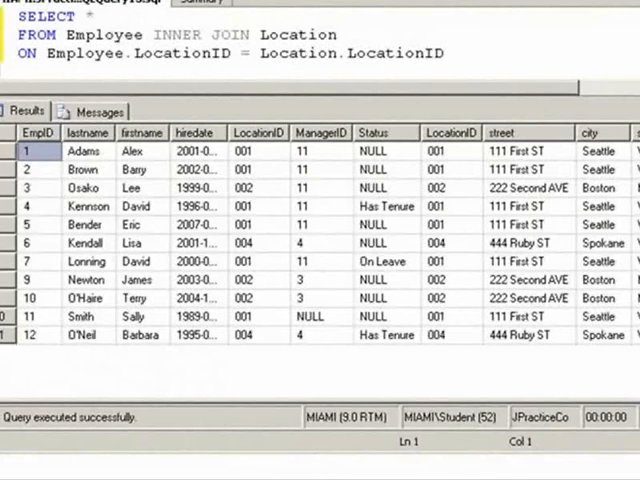
double_click(42, 16)
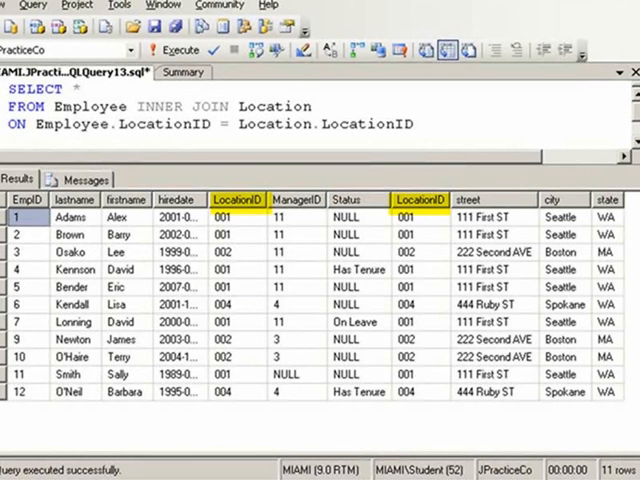
mouse_move(236, 200)
text(FirstName, LastName, City, State)
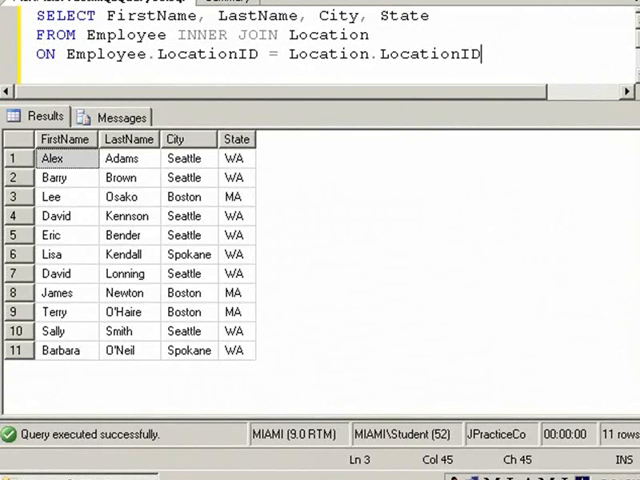
mouse_move(404, 300)
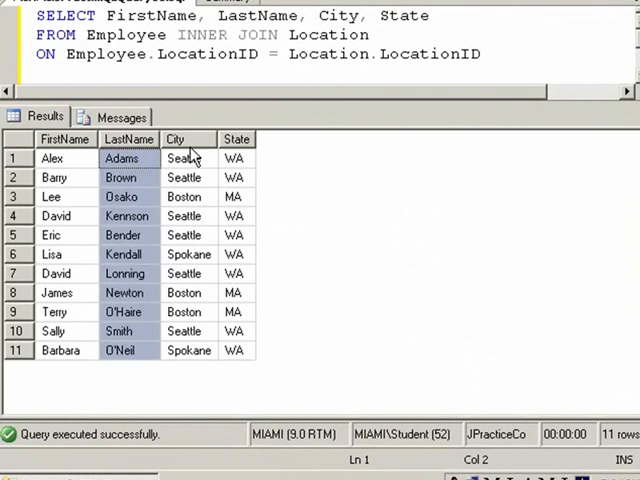
Step: Append unqualified LocationID to the column list and run it, hitting the ambiguous column name error
click(236, 140)
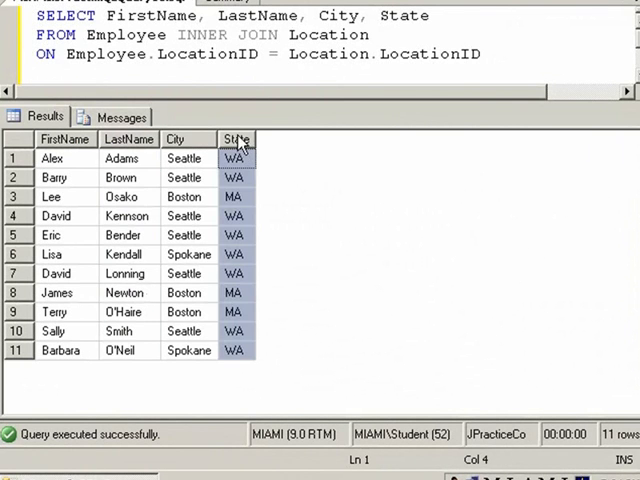
text(, L)
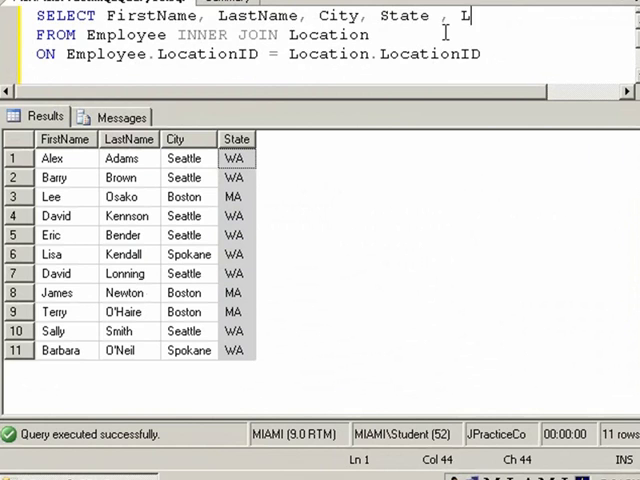
text(ocationID)
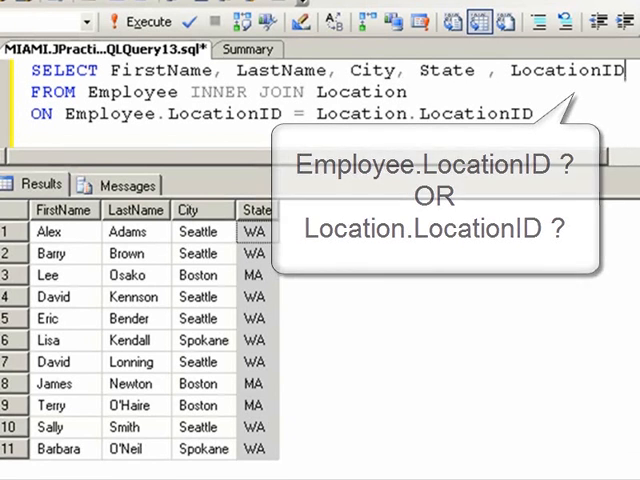
click(140, 20)
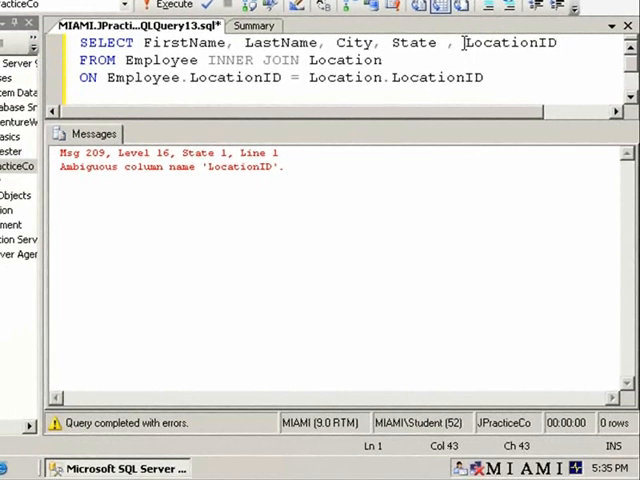
Step: Qualify the column as Employee.LocationID and rerun so LocationID appears for all 11 employees
text(Emp,l)
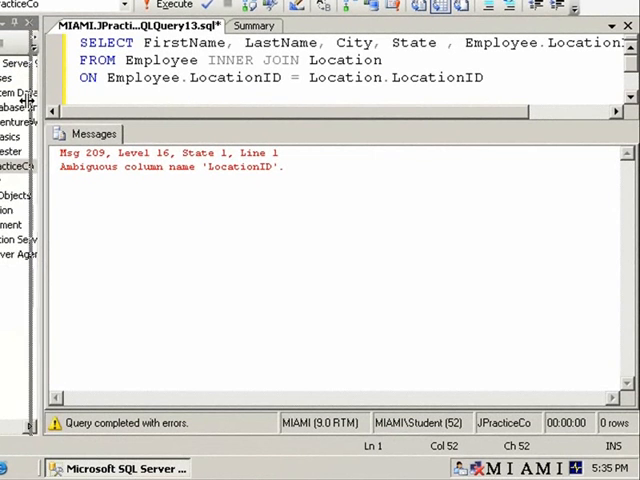
click(168, 6)
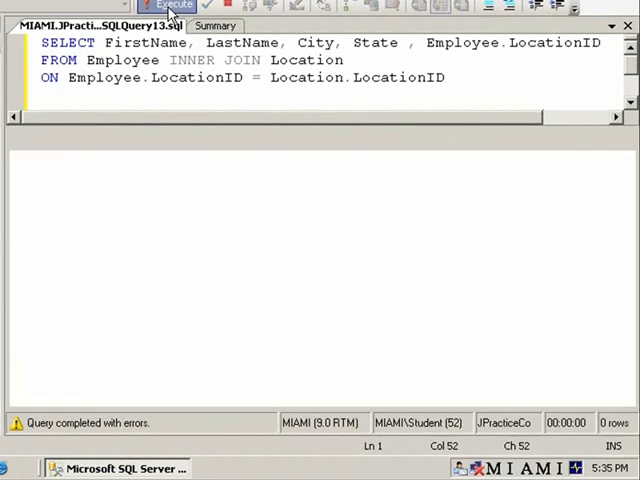
click(168, 4)
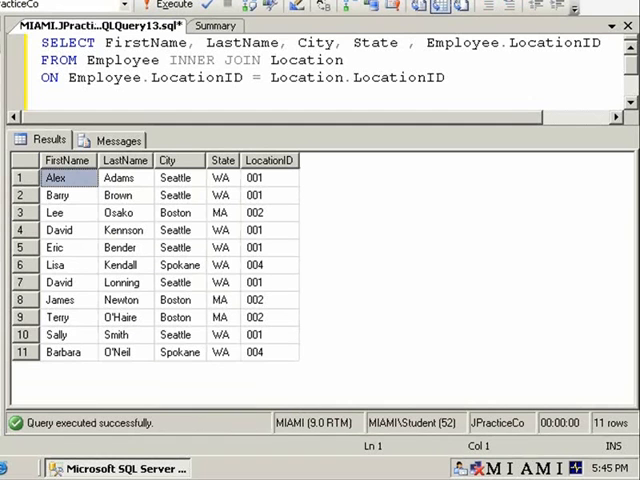
mouse_move(166, 92)
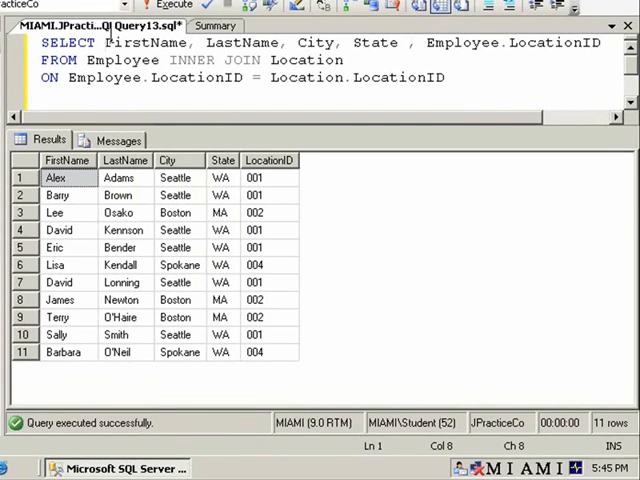
Step: Prefix FirstName and LastName with Employee. and move Employee.LocationID onto its own line
text(Employee.FirstName,)
text(Employee.LastName,)
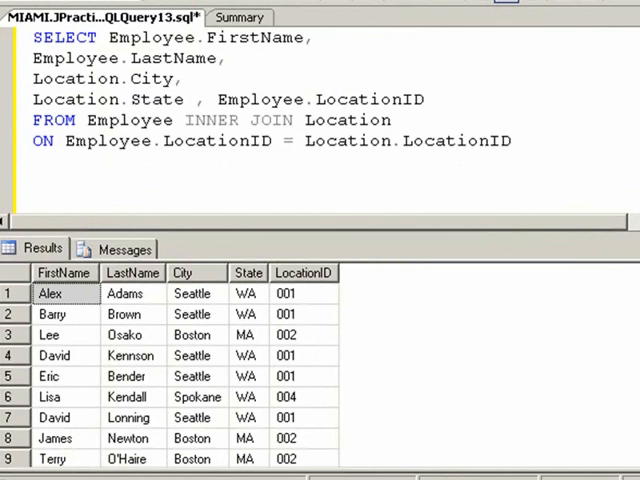
click(218, 100)
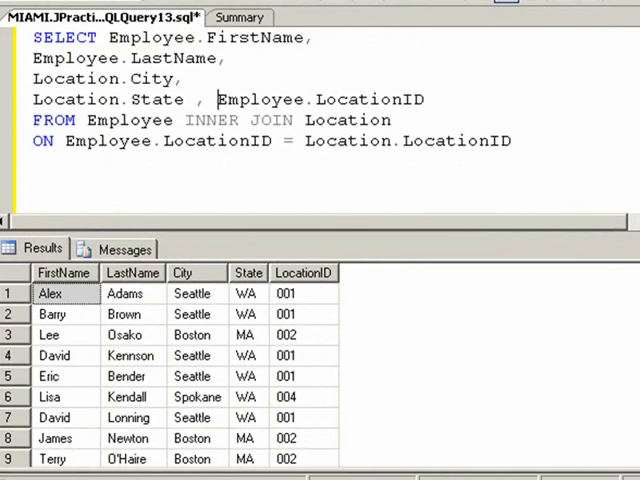
key(Enter)
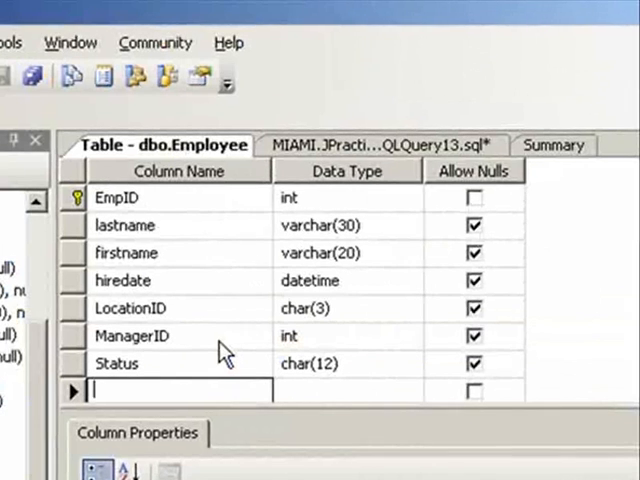
Step: Qualify State as Location.State, rerun the query and start a new blank query window
text(State)
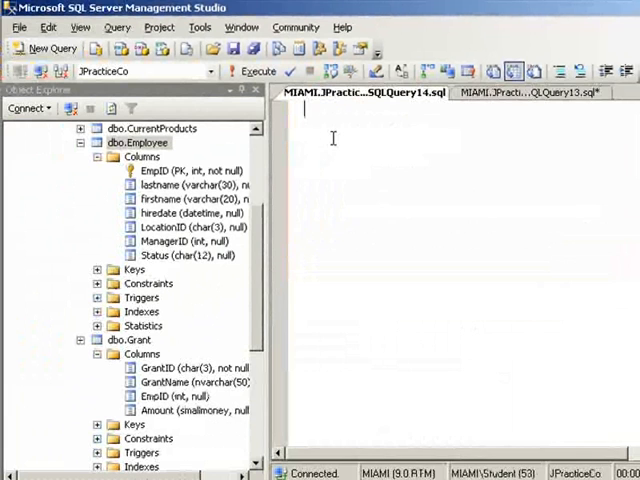
text(SELECT)
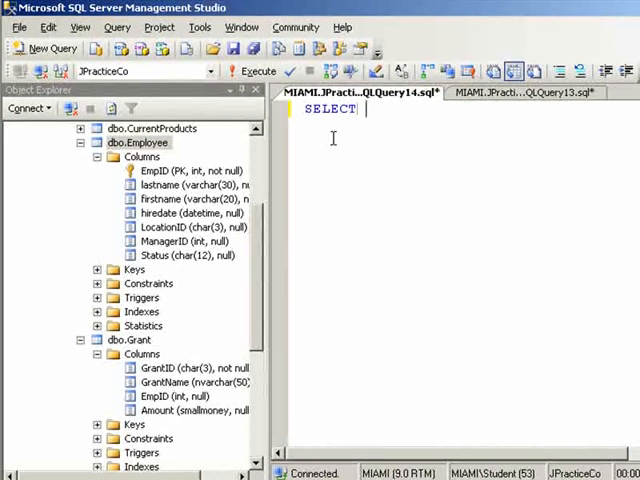
text(* FROM Employee INNER JOIN Location)
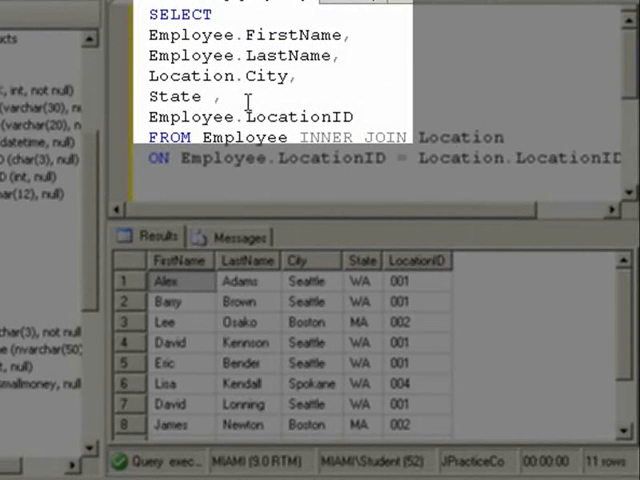
key(F5)
text(Location.)
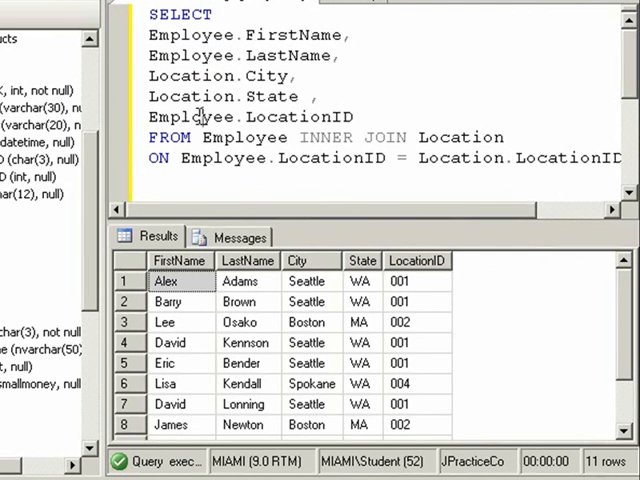
double_click(196, 116)
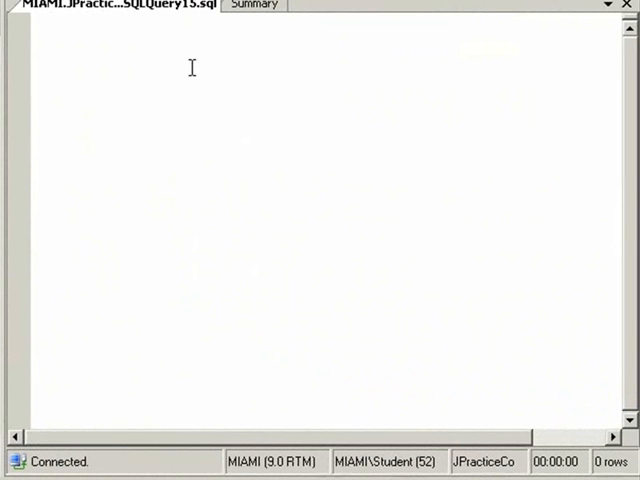
Step: Write SELECT * FROM Employee INNER JOIN Location in the new window
text(SELECT)
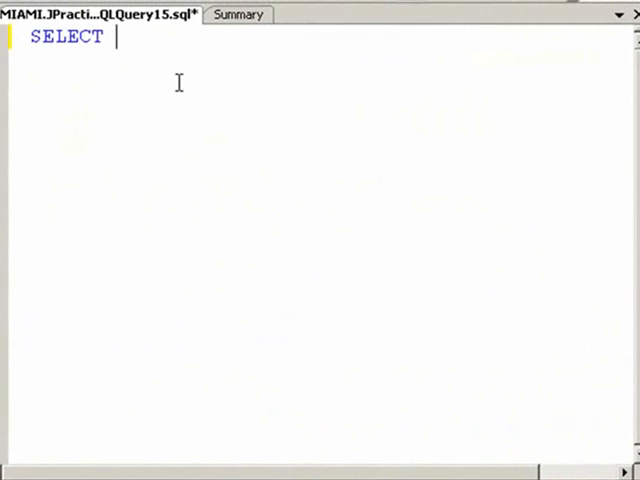
text(* FROM Em)
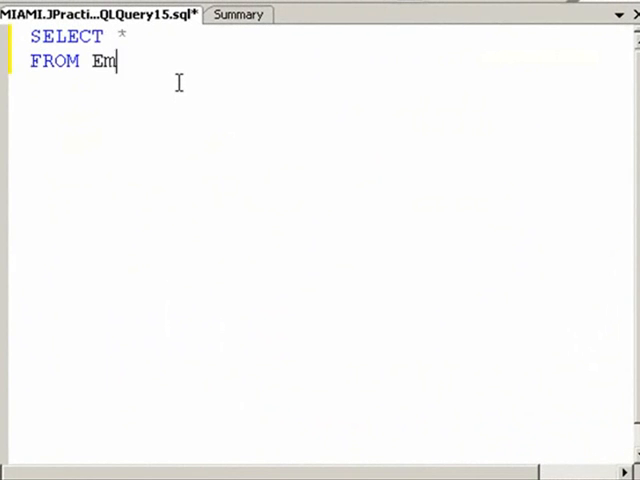
text(ployee)
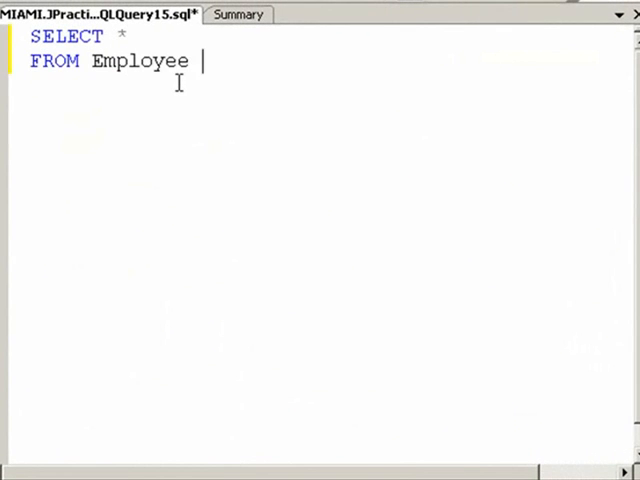
text(INNER J)
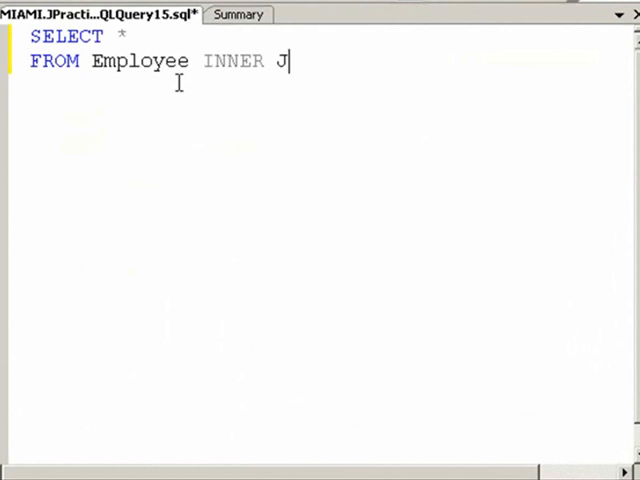
text(OIN)
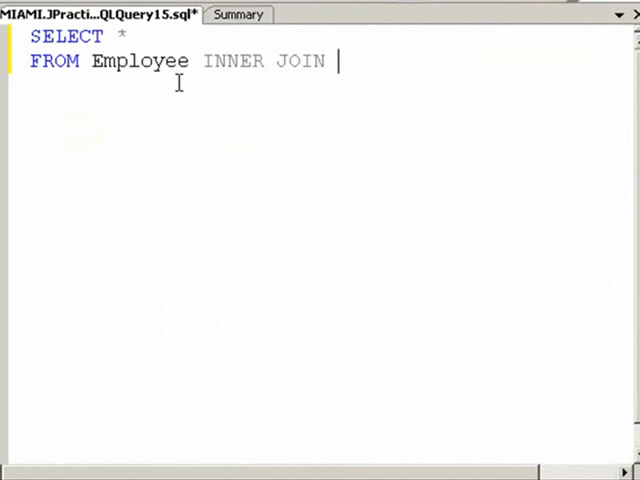
text(Location)
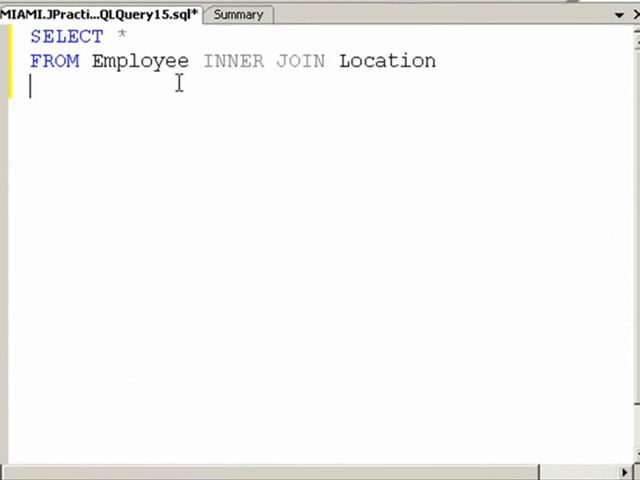
Step: Add ON Employee.LocationID = Location.LocationID and run the join, listing every column
text(ON Em)
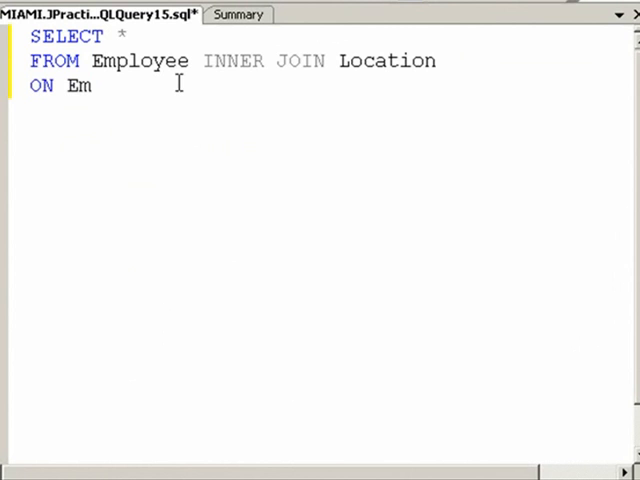
text(ployee)
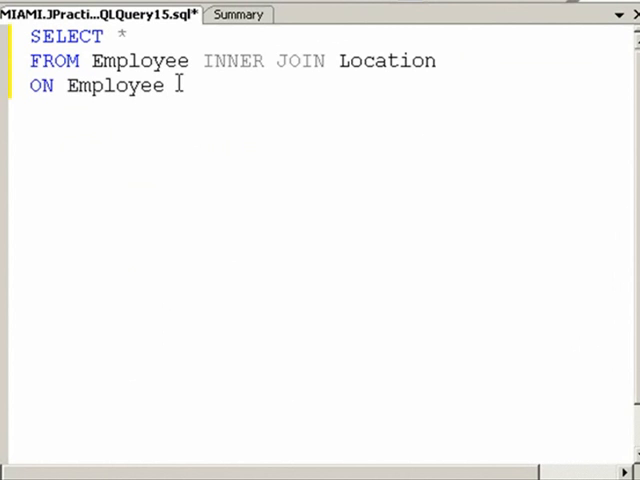
text(.LocationI)
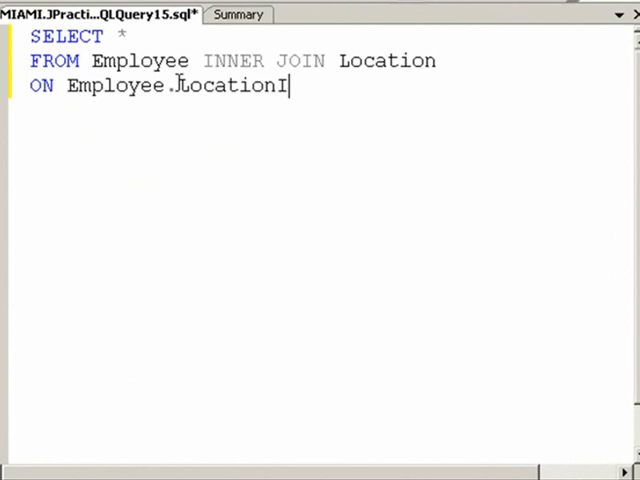
text(D = Location)
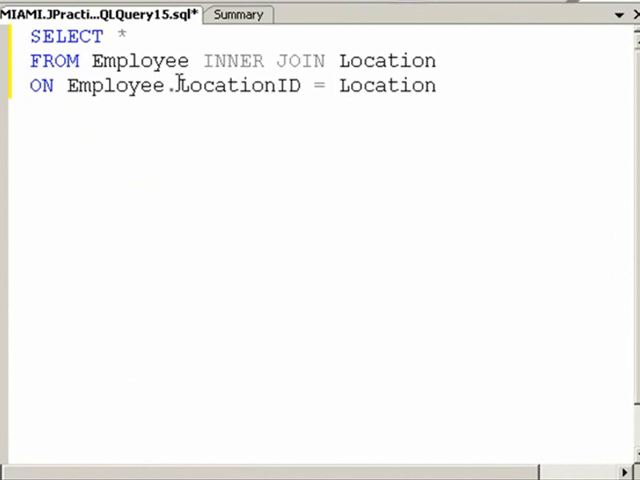
text(.Locati)
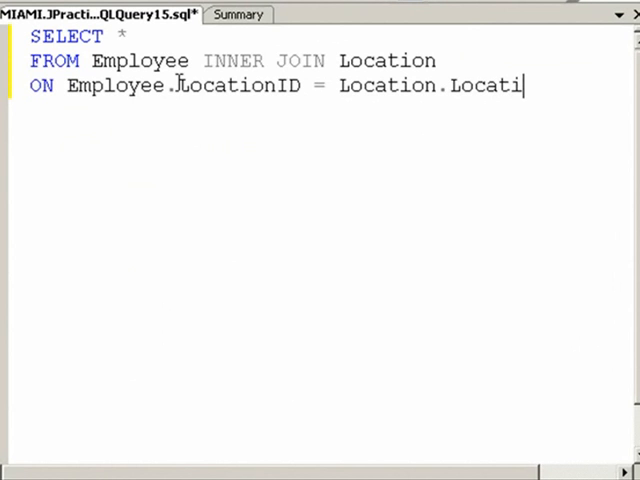
text(onID)
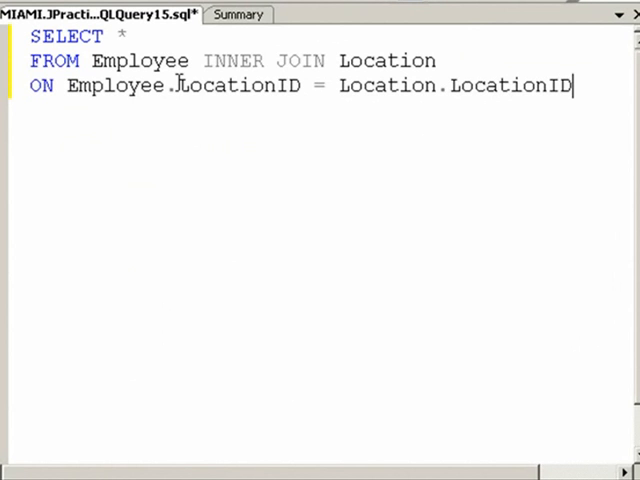
key(F5)
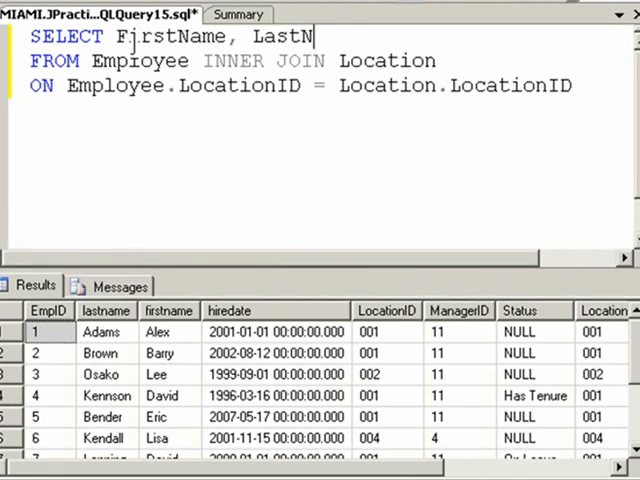
Step: Replace * with FirstName, LastName, City, State, one field per line, returning those four columns
text(ame, City,)
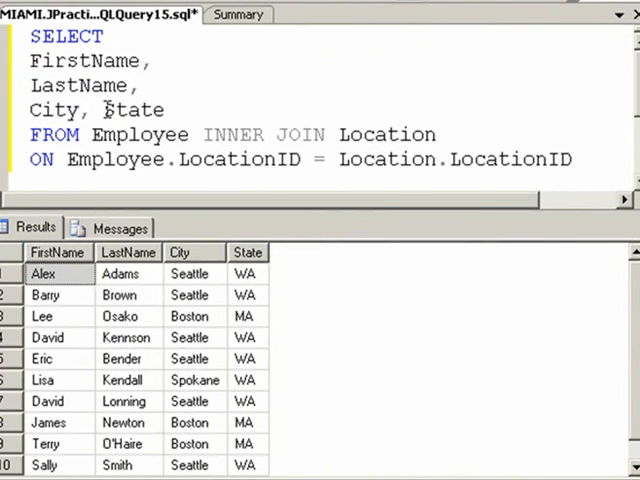
key(Enter)
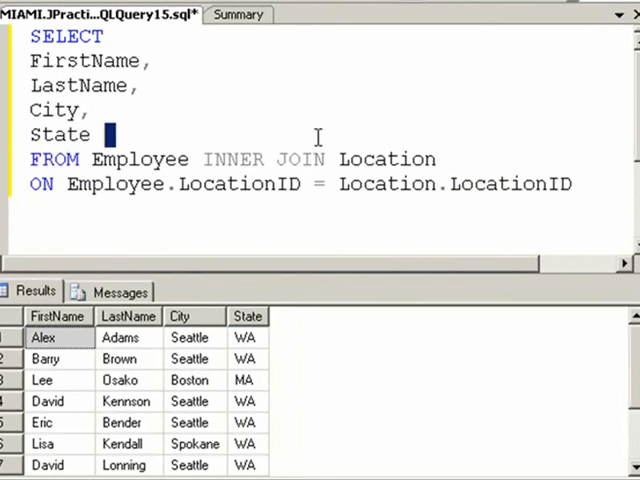
drag(30, 160, 436, 160)
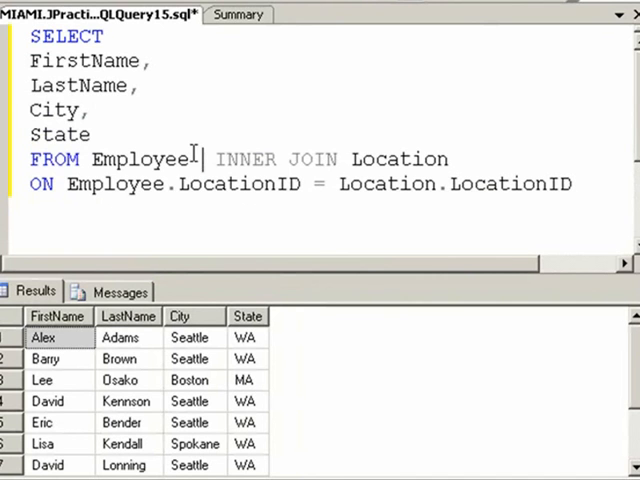
Step: Alias Employee AS E and Location AS L and use E and L in the ON clause
text(AS E)
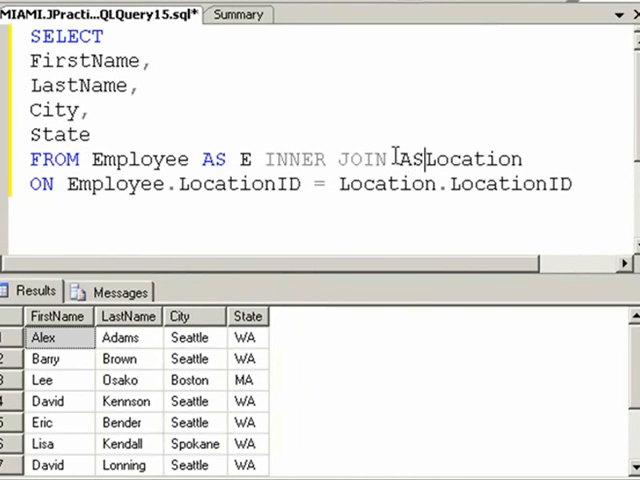
text(Location AS L)
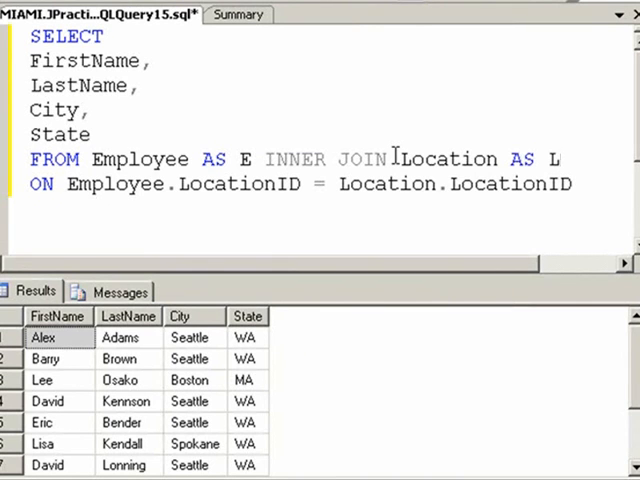
double_click(110, 184)
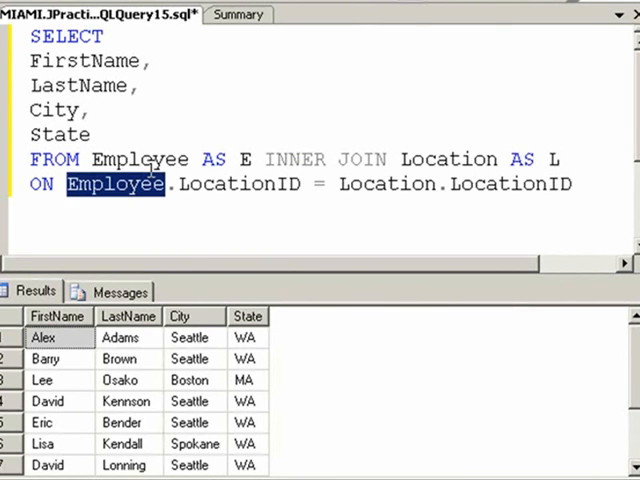
text(E)
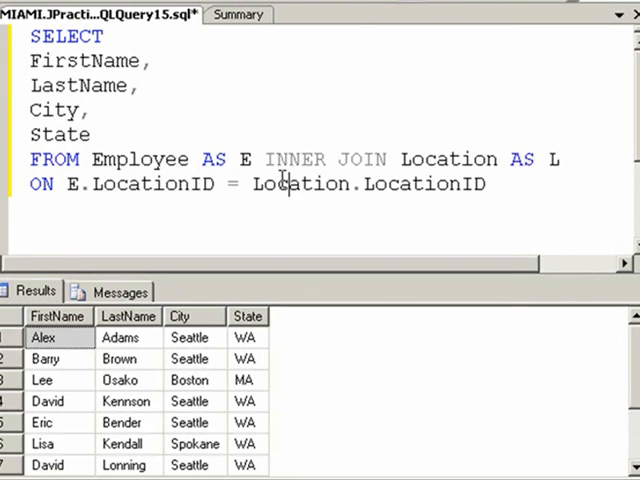
double_click(300, 184)
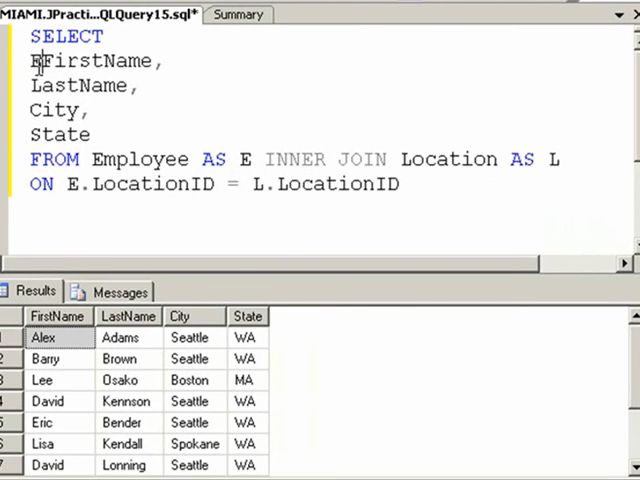
Step: Qualify the selected fields with E. and L. and run the aliased query
text(E.)
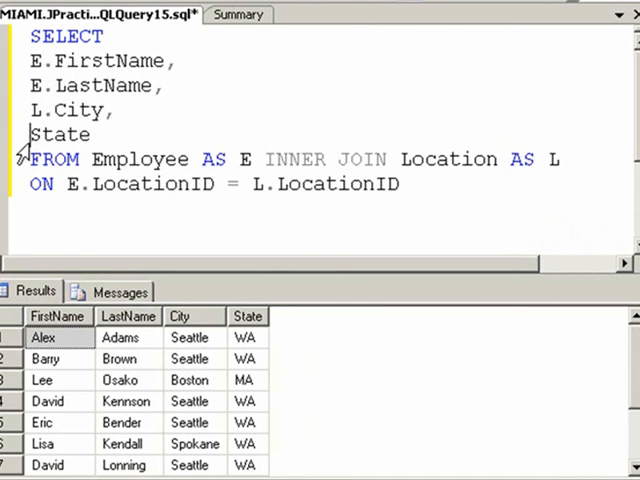
text(L.)
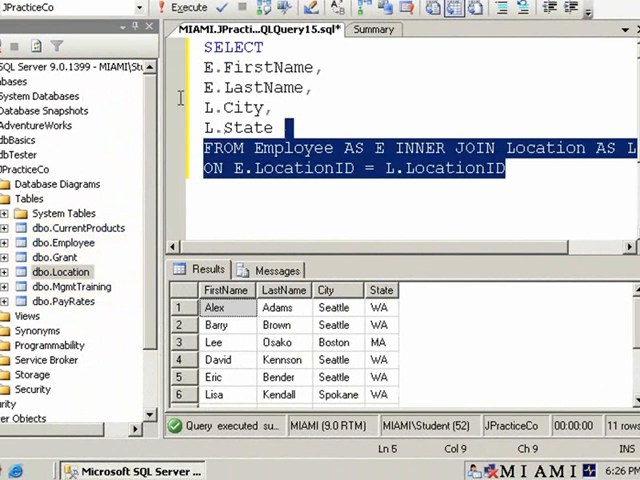
Step: Filter the join with WHERE L.City = 'Seattle' and rerun to show only Seattle employees
click(508, 168)
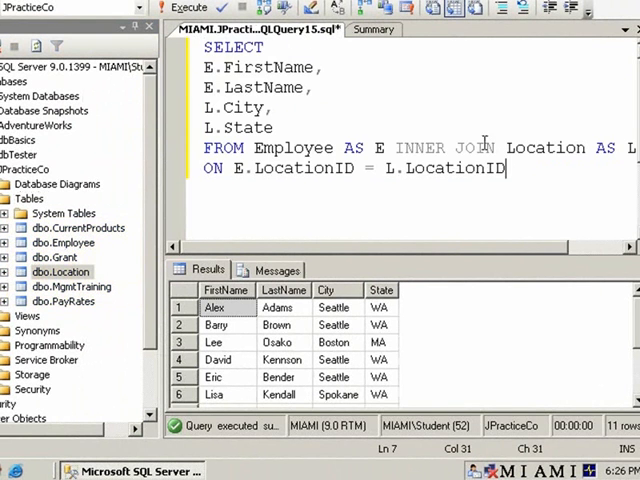
text(WHERE L.City =)
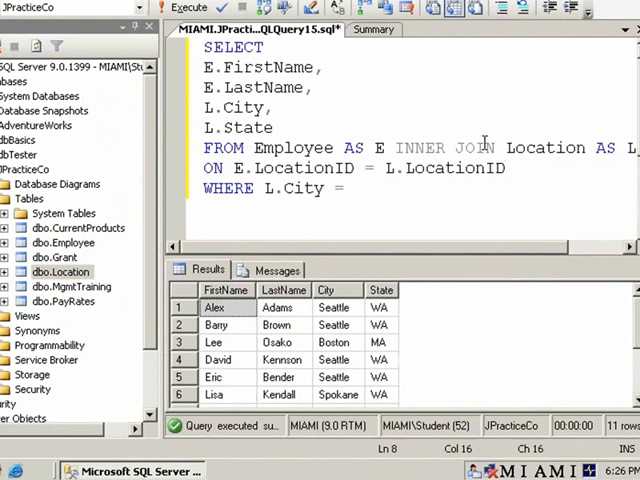
text('Seattle')
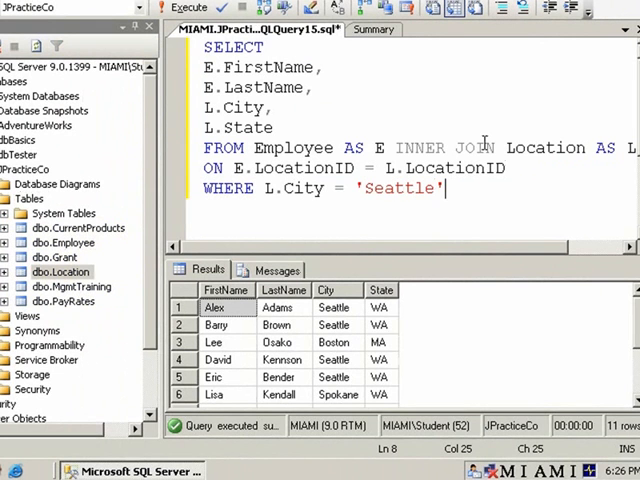
click(188, 8)
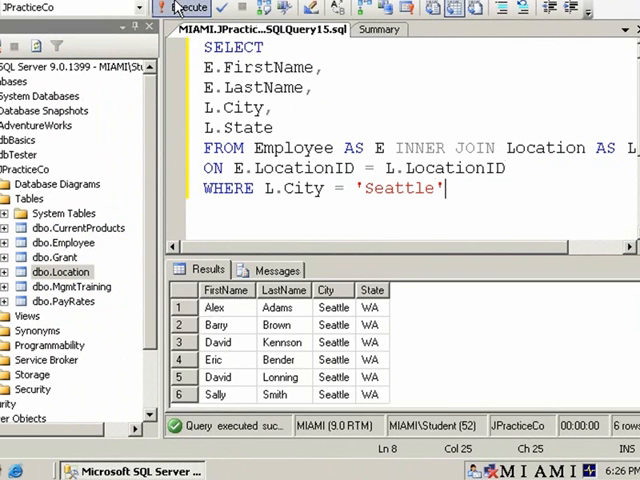